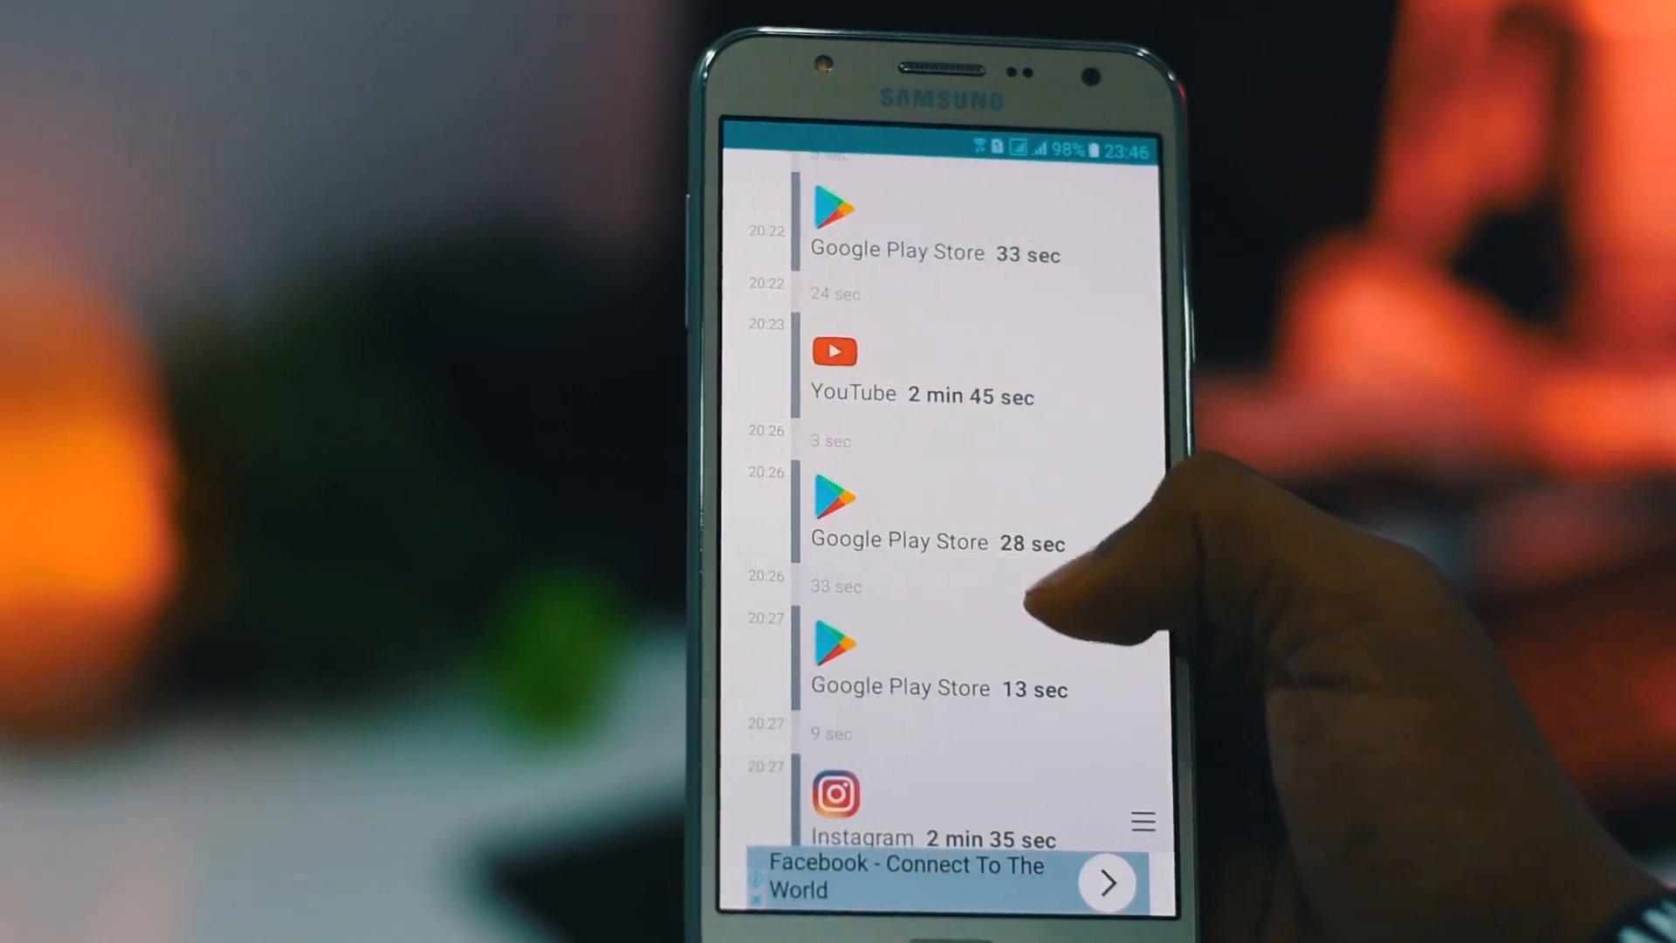
Switch the Using Profile from Day to Night, dimming brightness to 63%.
scroll("down", 3)
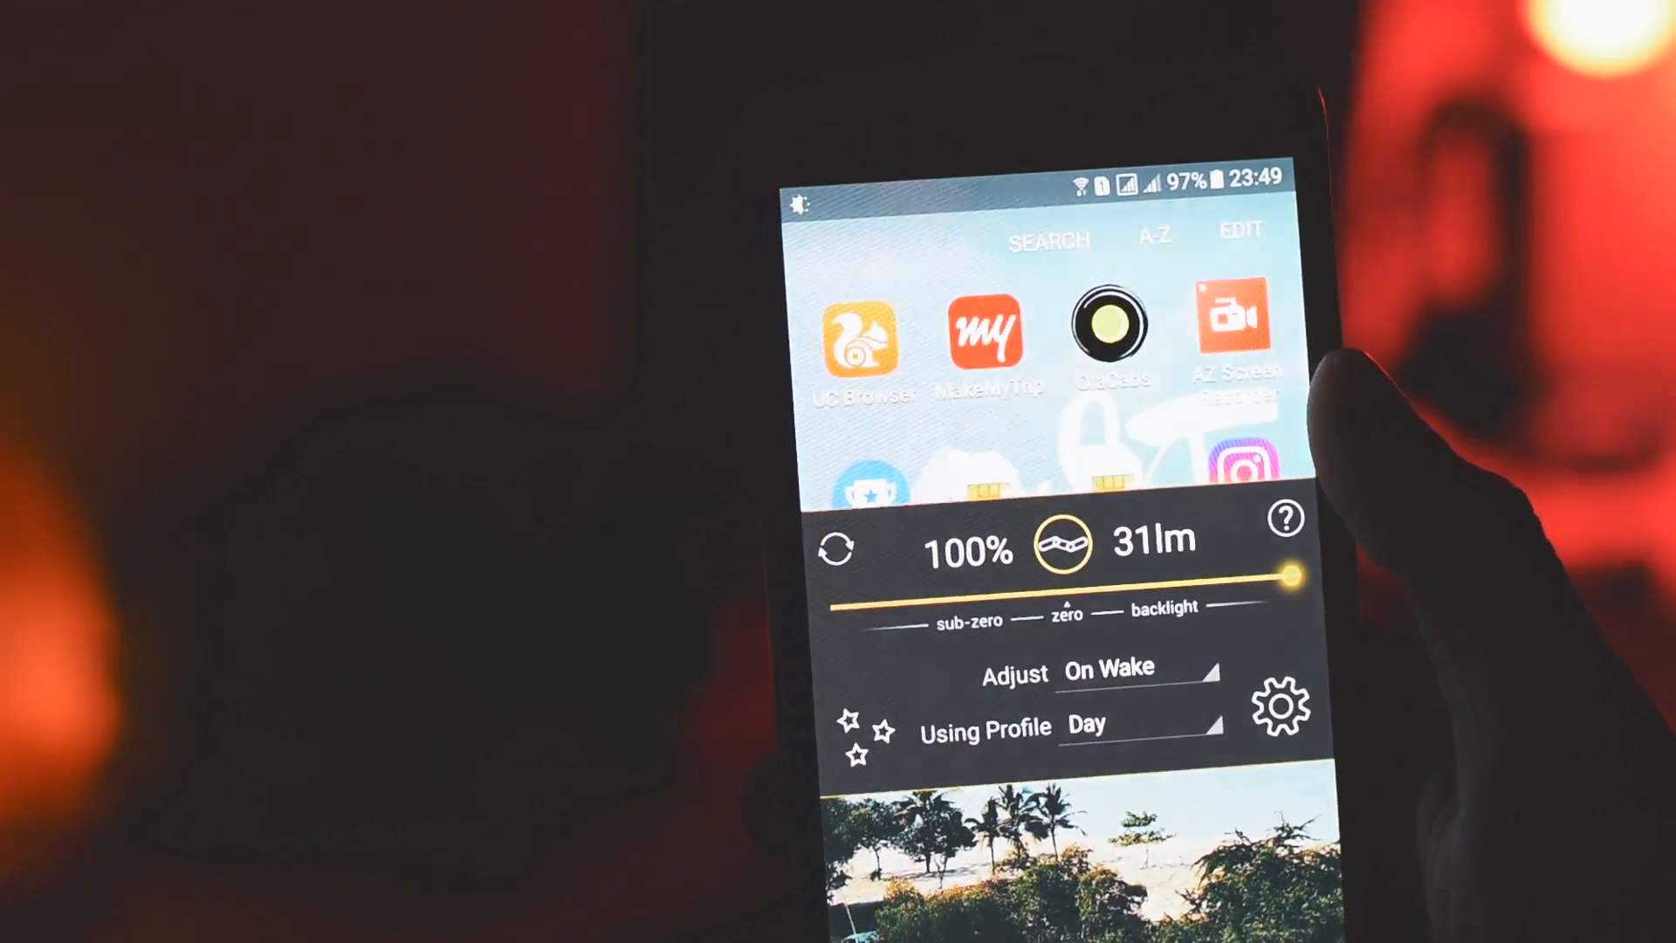
left_click(1138, 723)
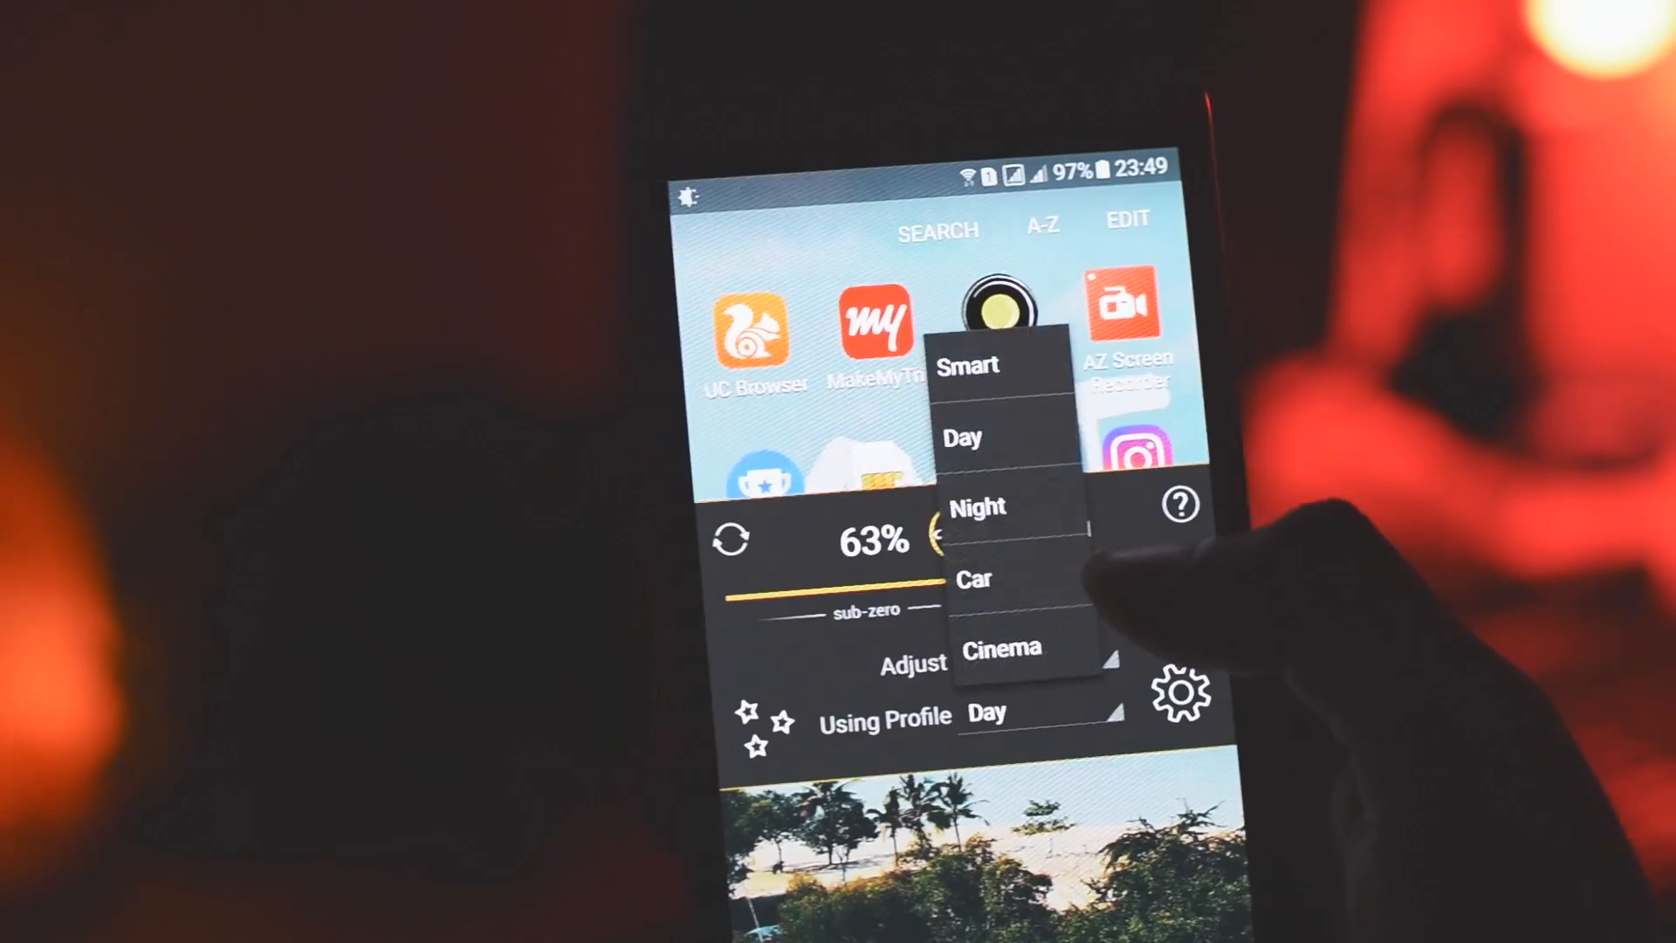
left_click(978, 506)
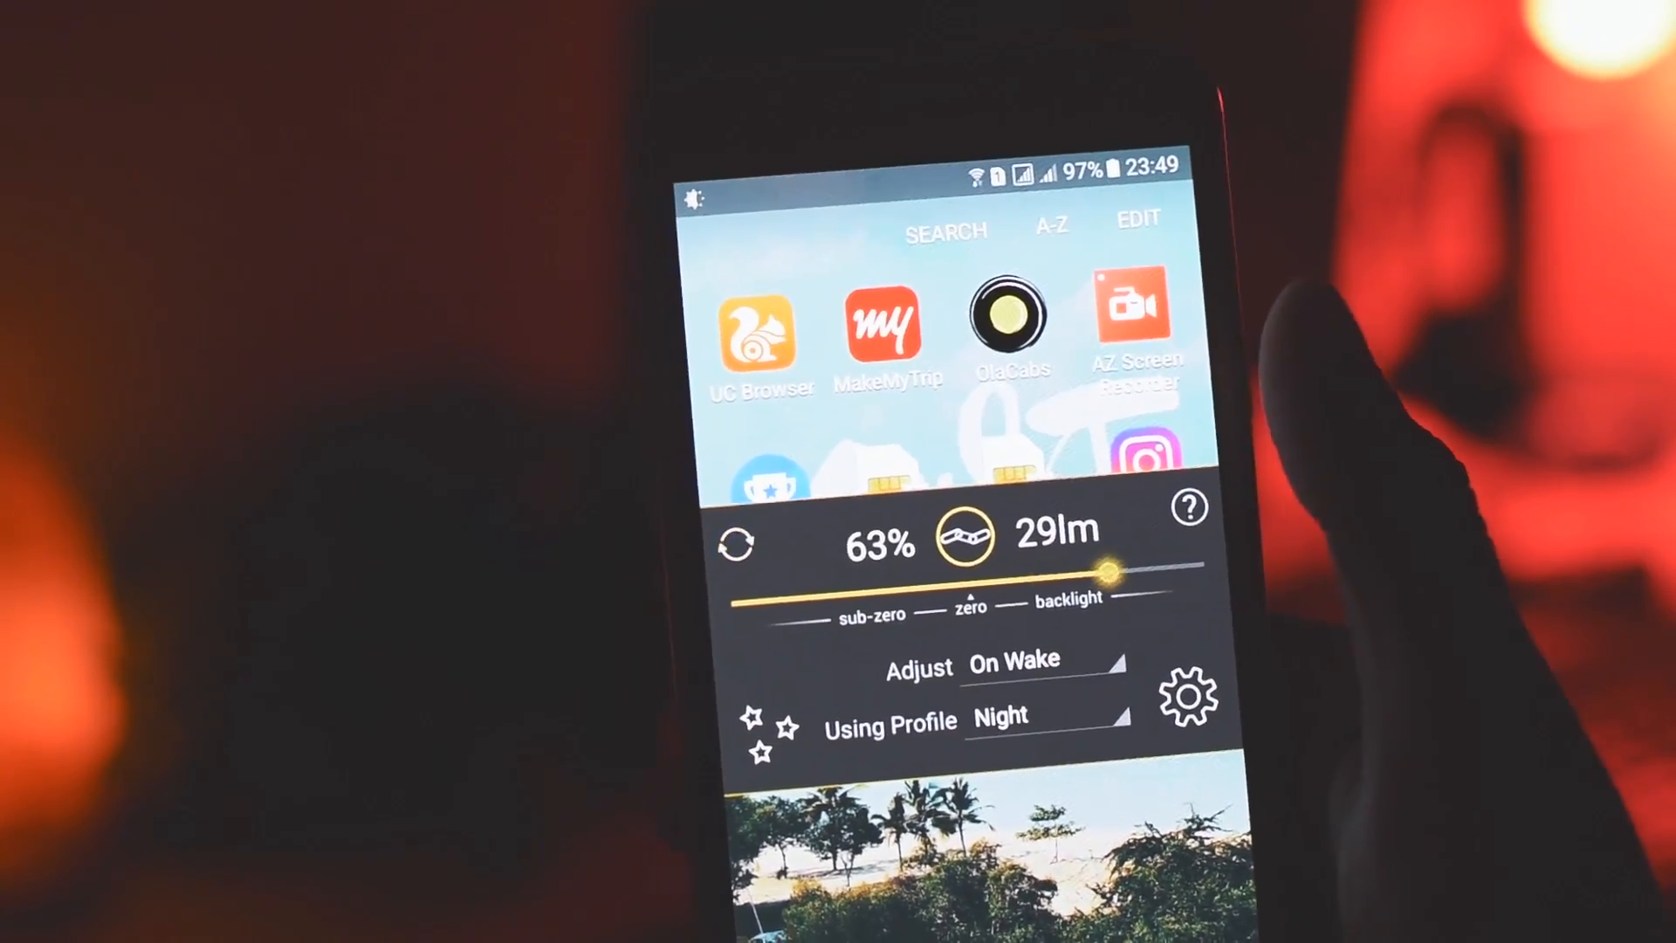